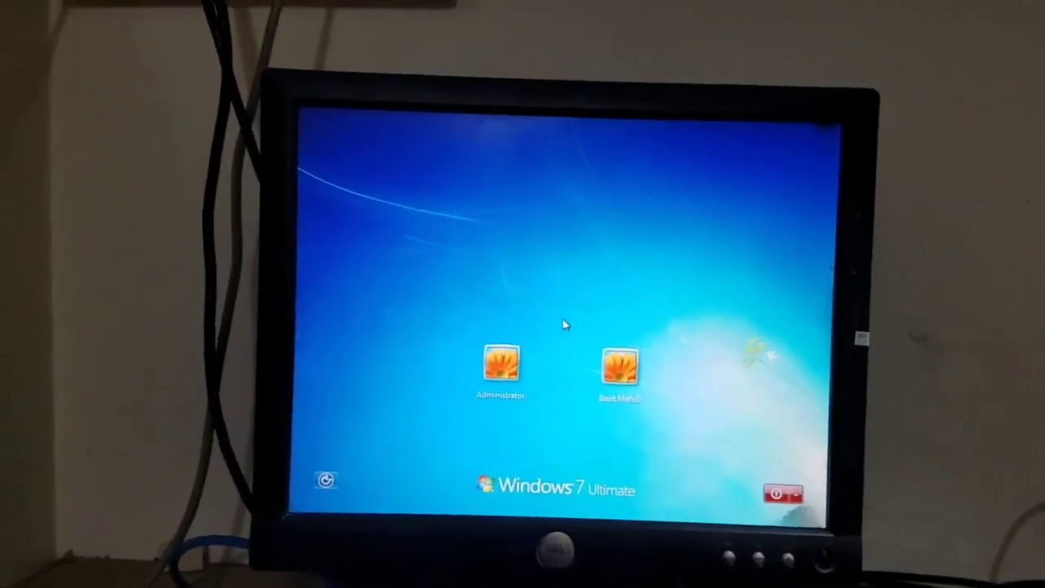
# Sign in with the Administrator account using its password.
pyautogui.click(500, 368)
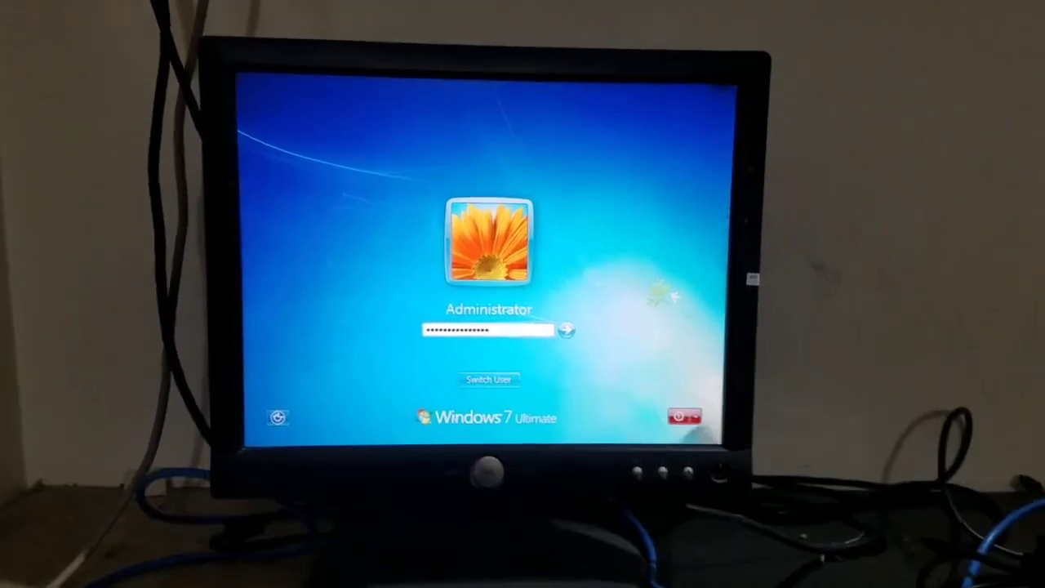
pyautogui.click(565, 330)
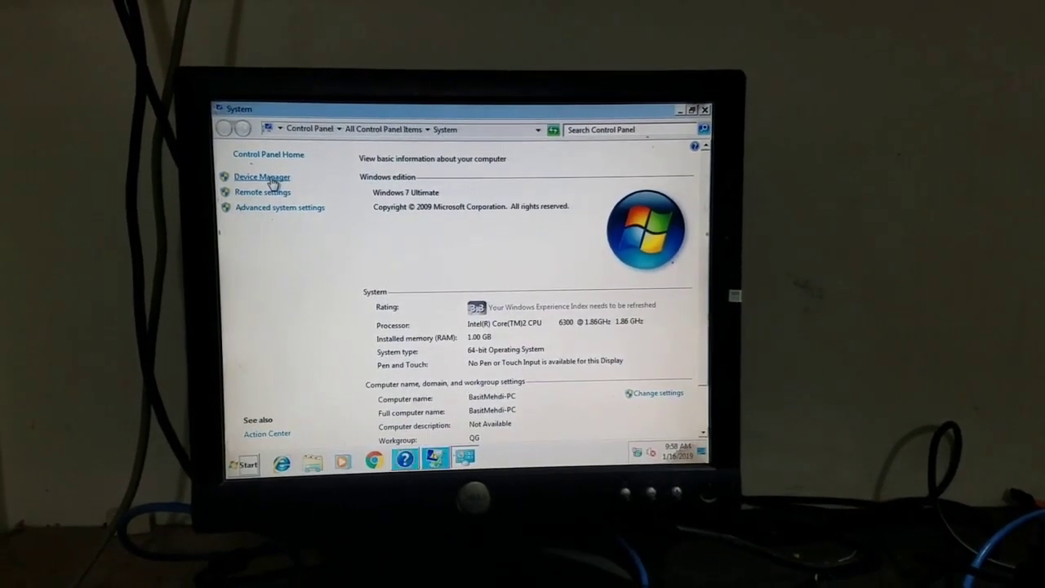
# Uninstall both Intel Q35 Express Chipset Family entries under Display adapters in Device Manager.
pyautogui.click(261, 177)
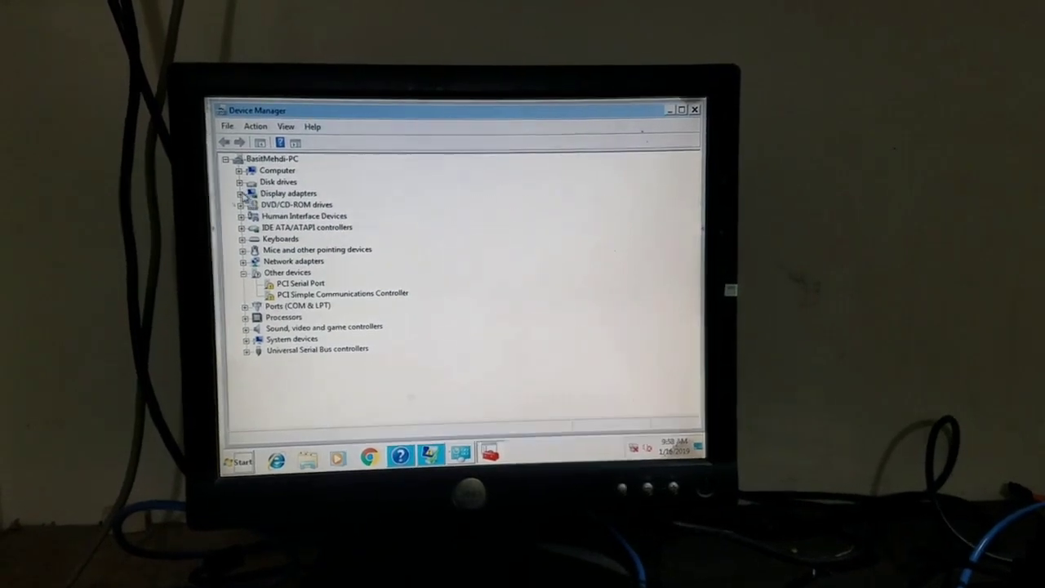
pyautogui.click(246, 193)
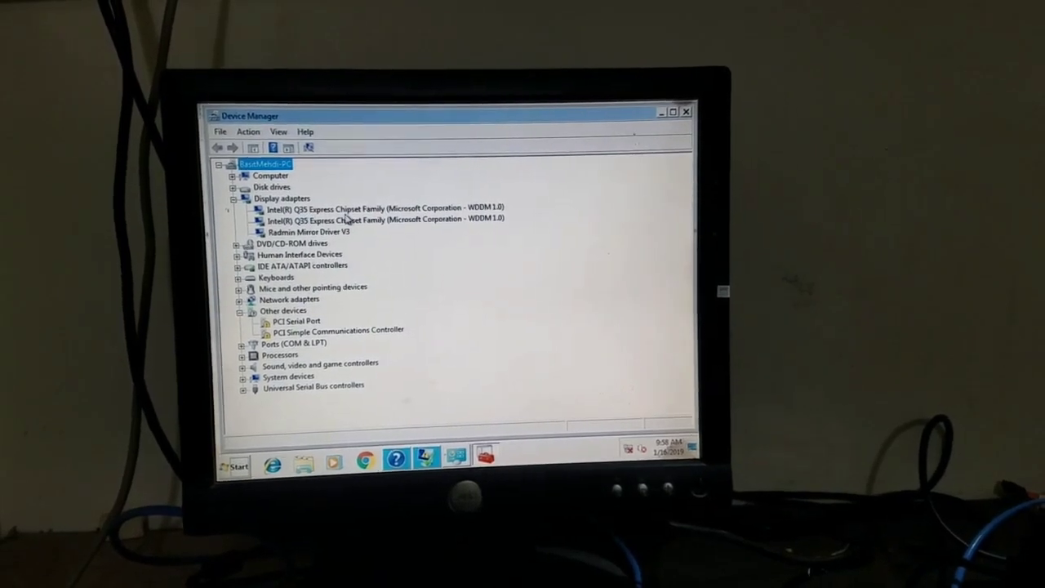
pyautogui.click(383, 209)
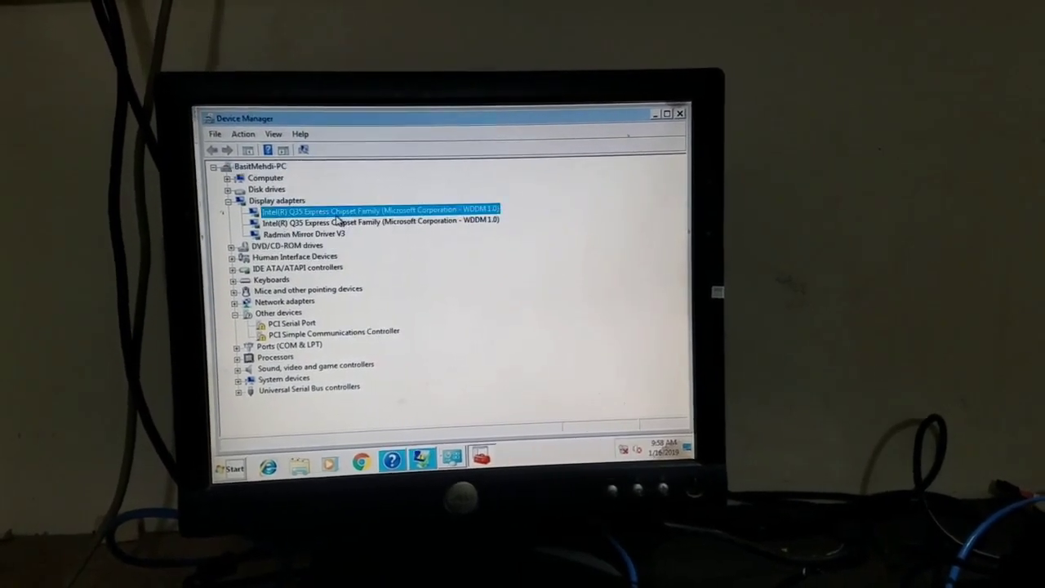
pyautogui.rightClick(367, 209)
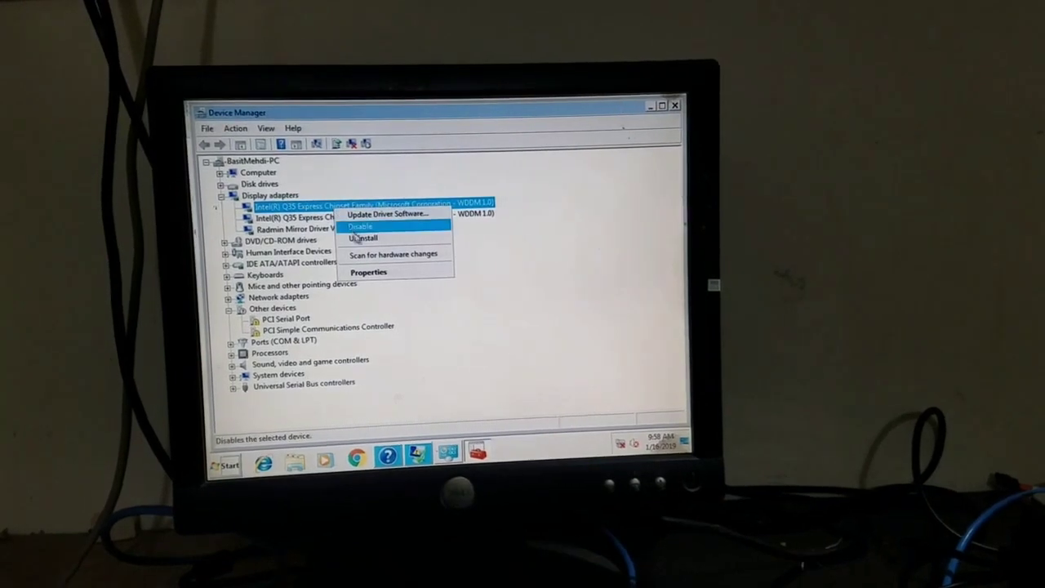
pyautogui.click(362, 239)
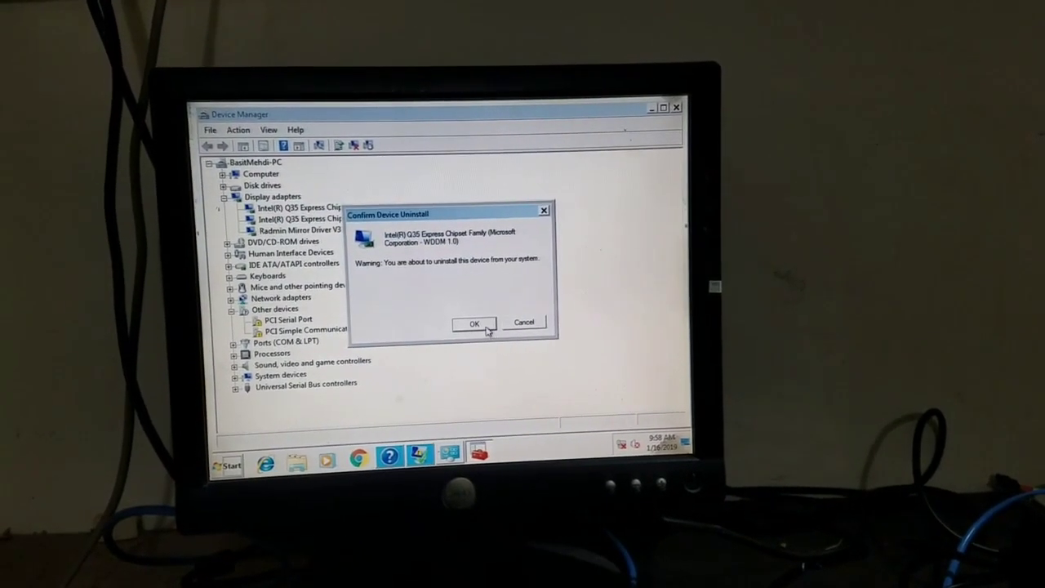
pyautogui.click(473, 323)
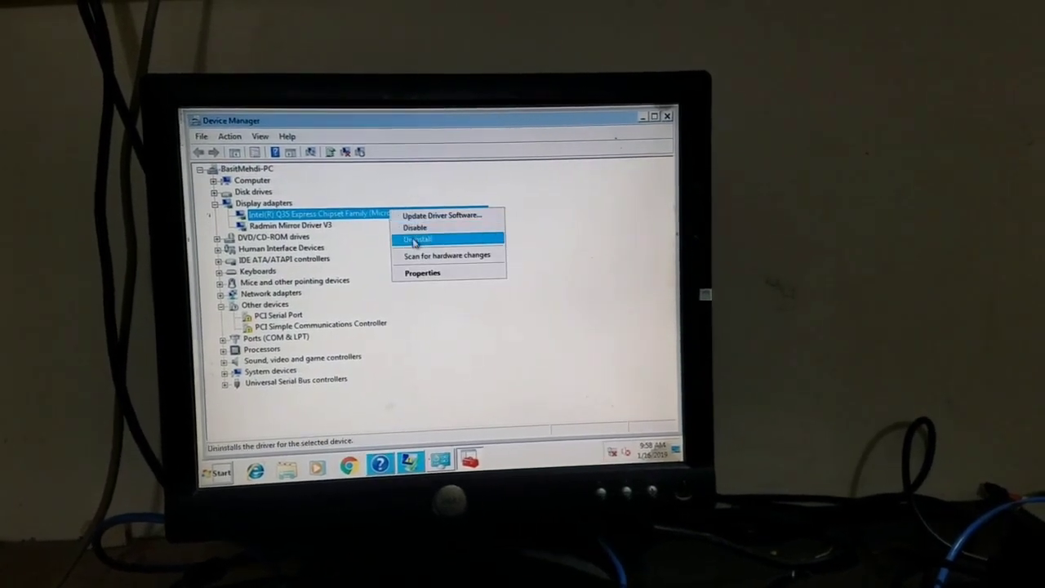
pyautogui.click(418, 238)
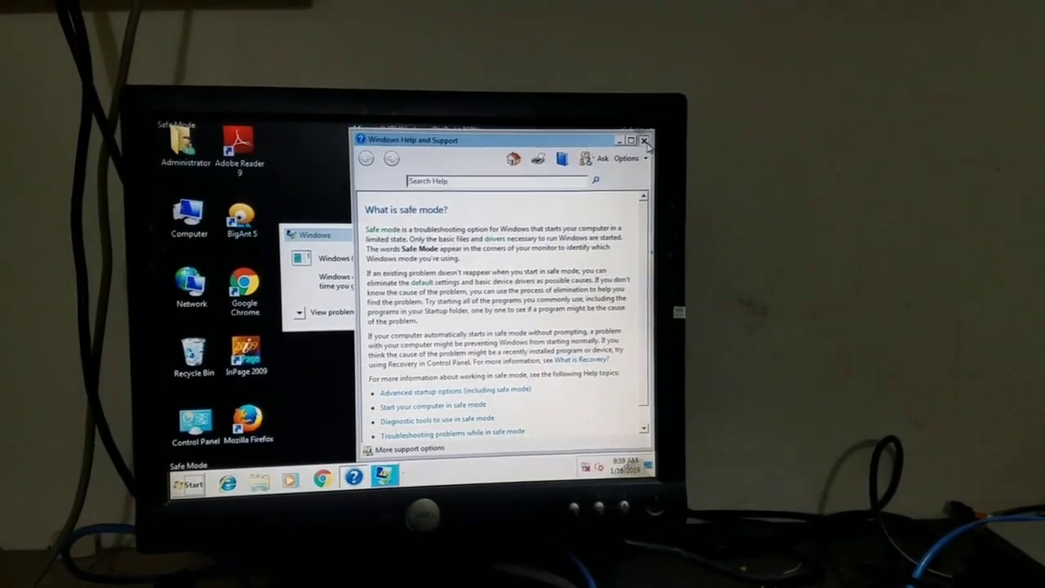
# Dismiss Windows Help and Support and restart the computer from the Start menu.
pyautogui.click(646, 140)
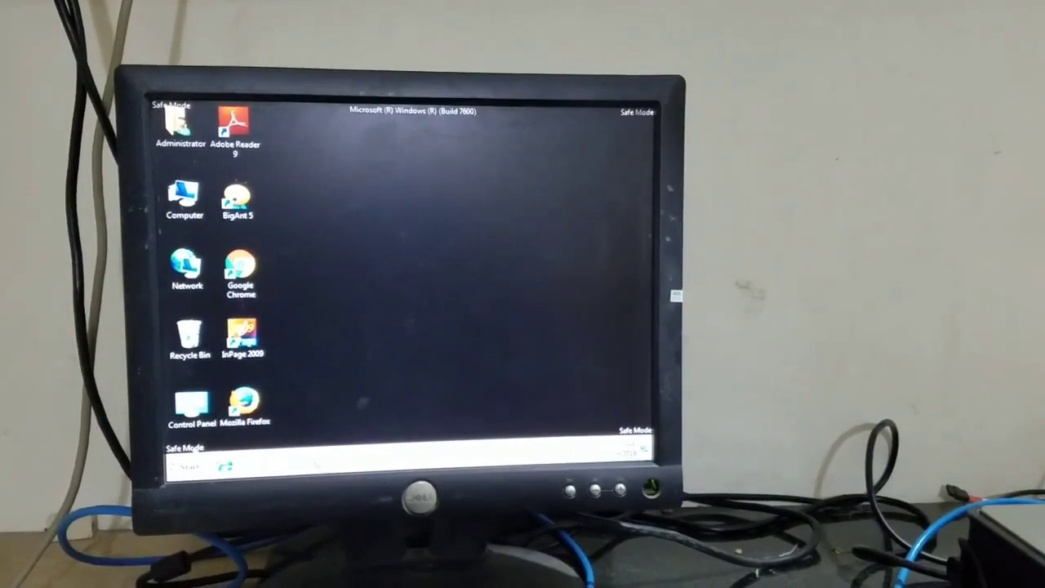
pyautogui.click(182, 465)
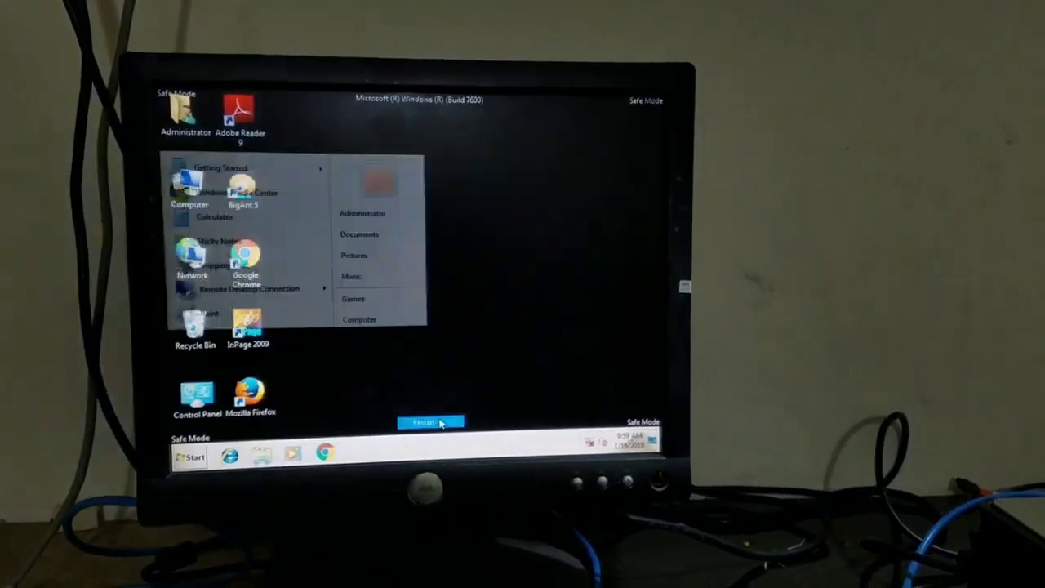
pyautogui.click(431, 421)
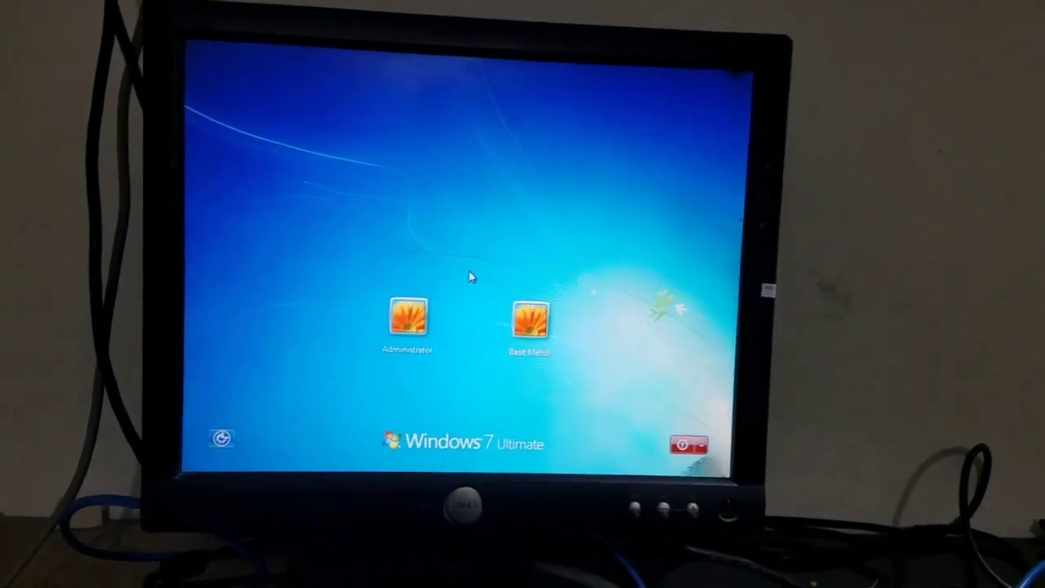
# Select the Administrator tile on the normal Windows 7 login screen.
pyautogui.click(408, 320)
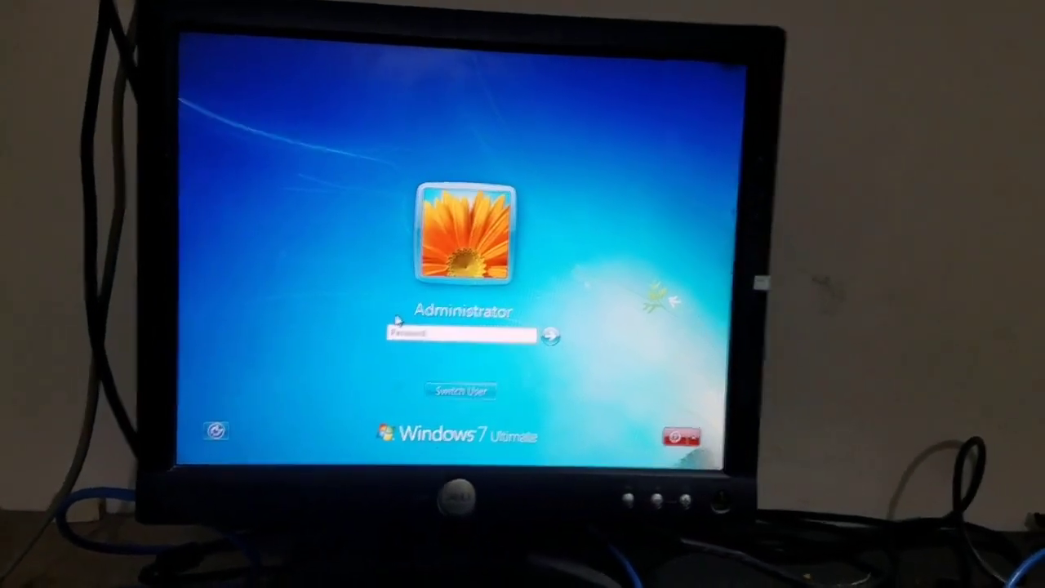